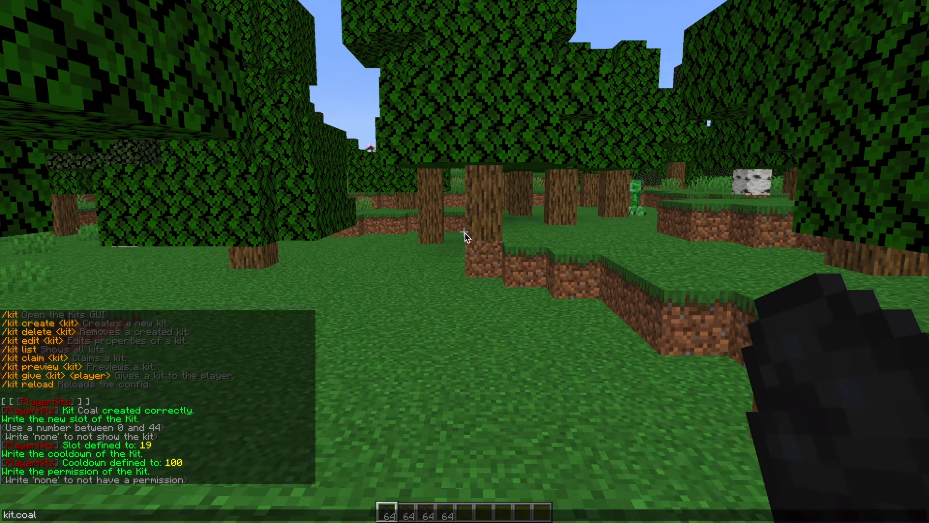
- Enter kit.coal.use as the Coal kit's permission in chat
{"action": "type", "text": "kit.coal.use"}
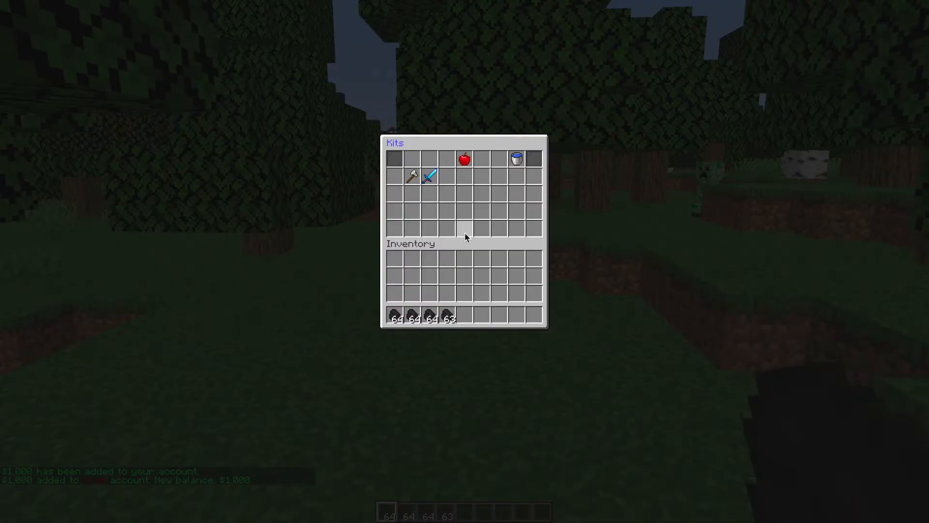
- Close the Kits GUI after reviewing the available kits
{"action": "key", "text": "Escape"}
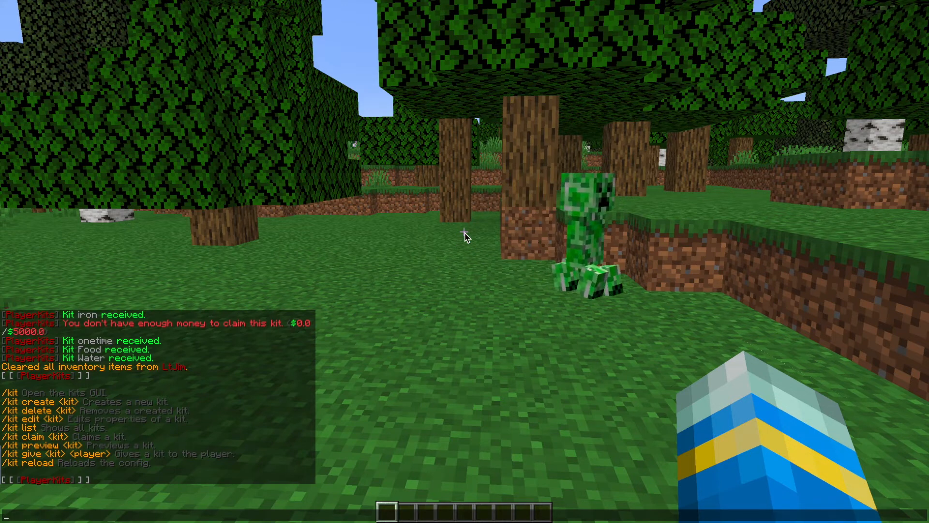
- Reload the kit configuration with /kit reload in chat
{"action": "type", "text": "/kit reloa"}
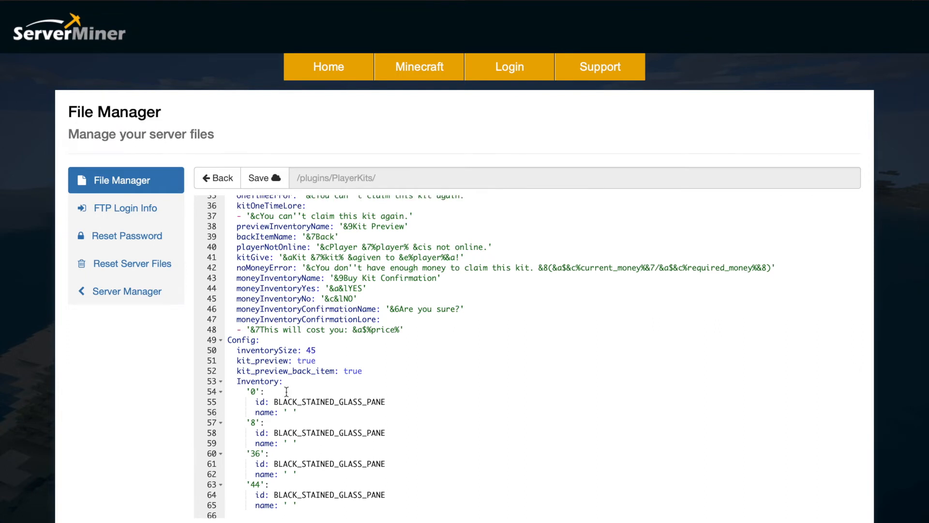
- Scroll through config.yml past the message texts to the kit inventory settings
{"action": "scroll", "scroll_direction": "down", "scroll_amount": 3}
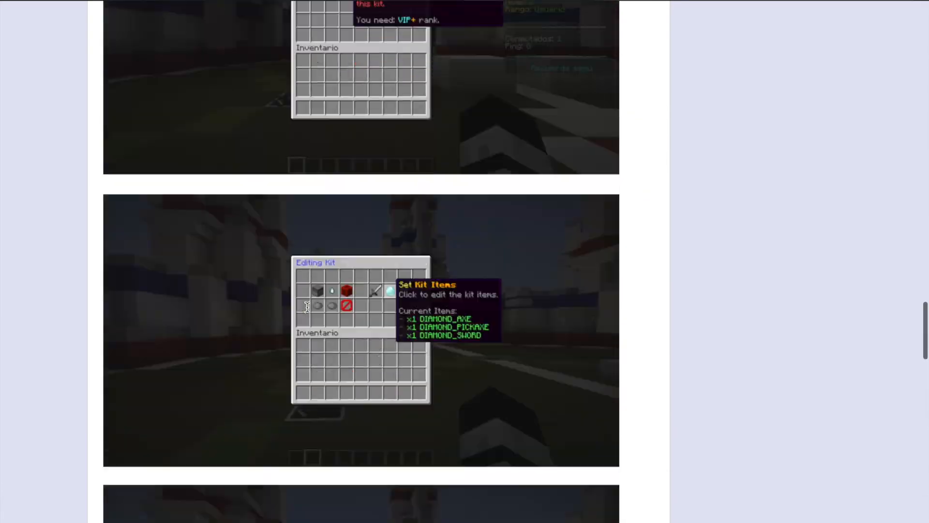